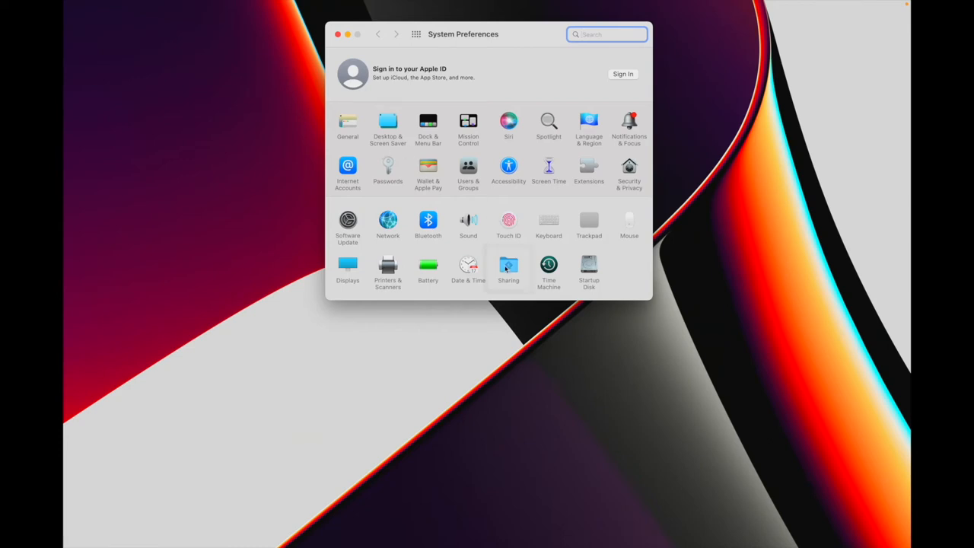
- Open the Sharing pane from the System Preferences overview
click(508, 268)
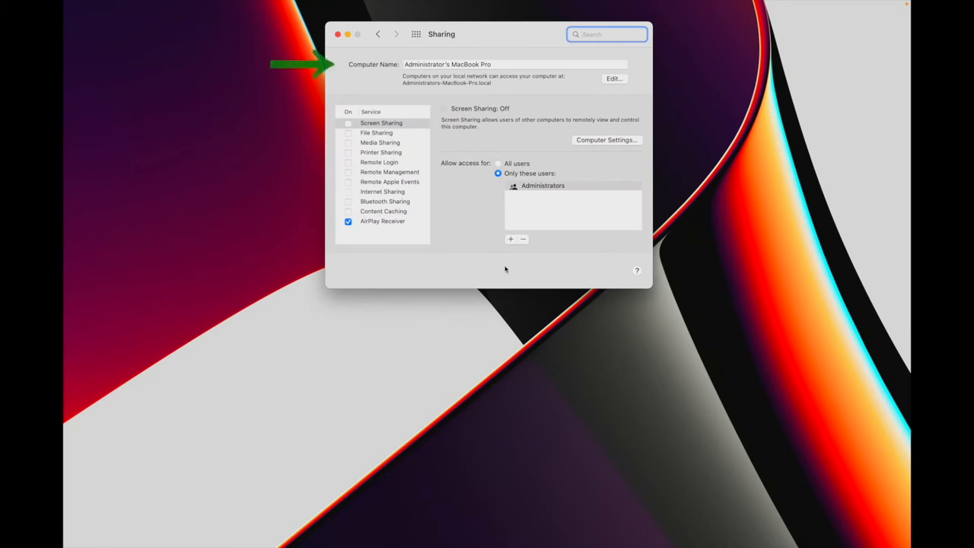
click(516, 64)
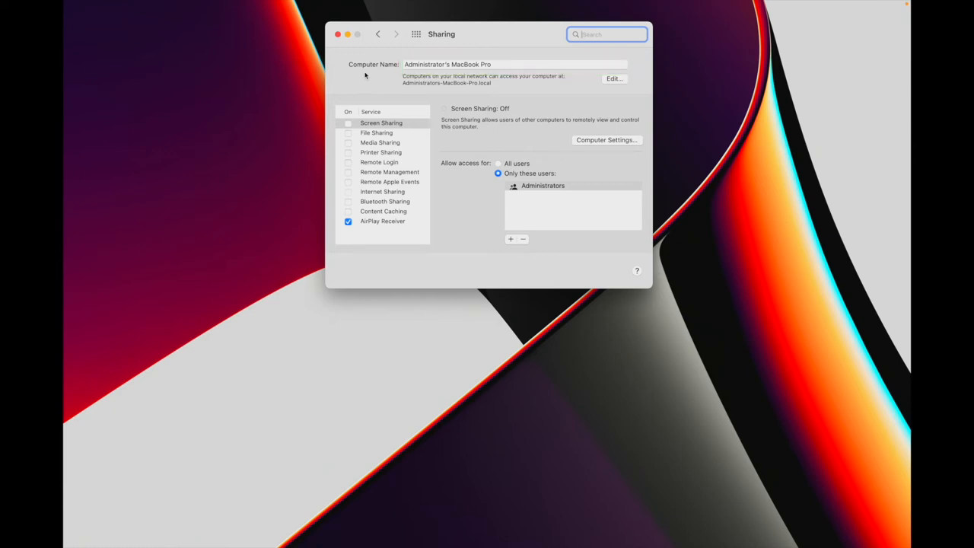
click(516, 64)
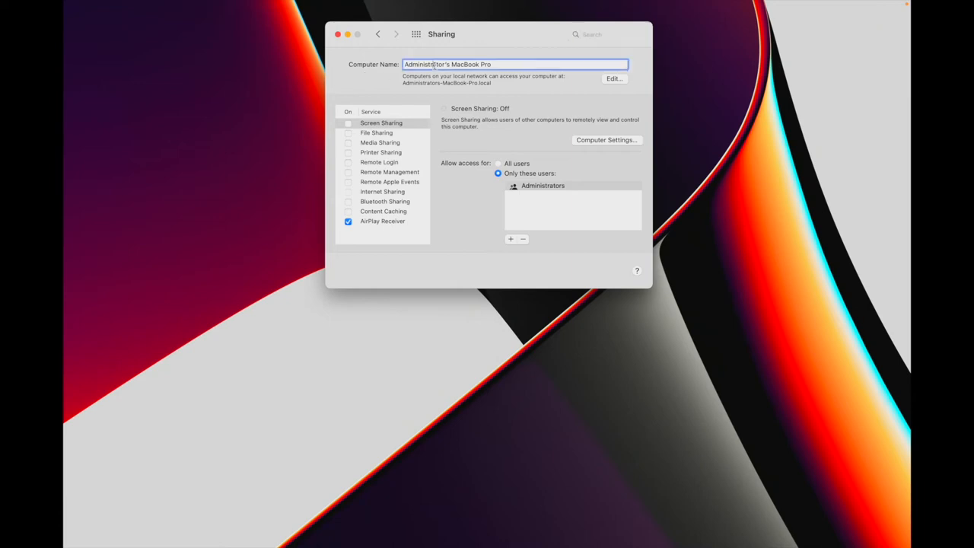